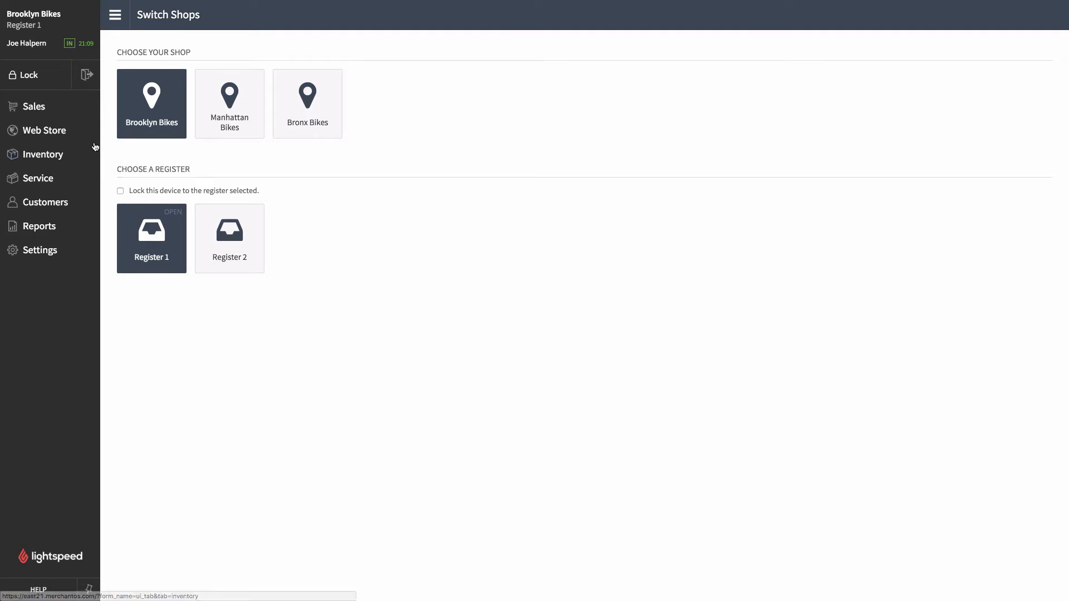
mouse_move(43, 155)
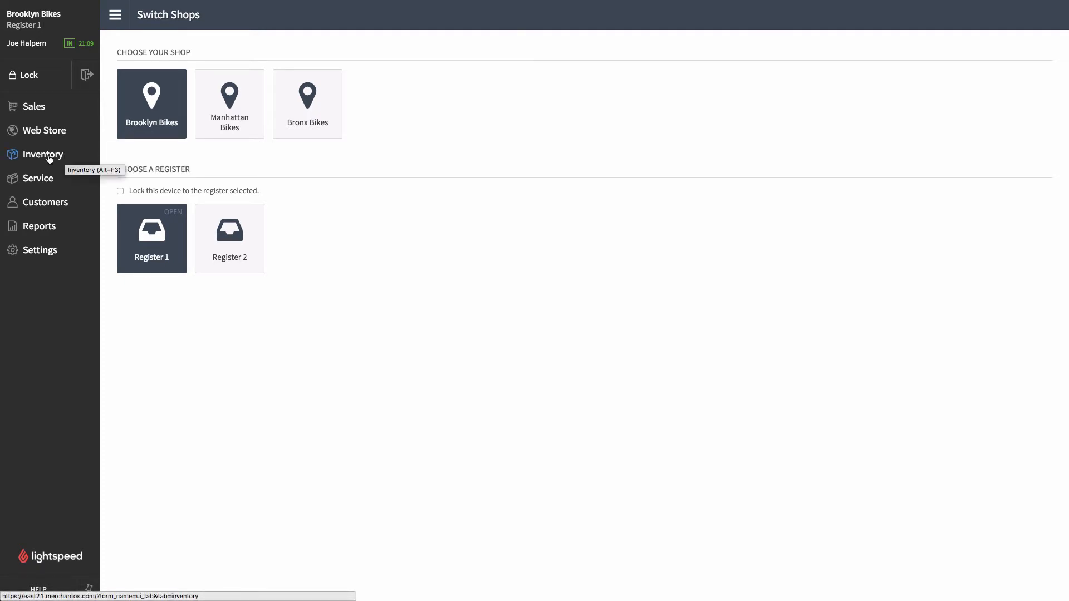
Step: Open the Inventory section and select the Vendors tile under Inventory Settings
click(43, 154)
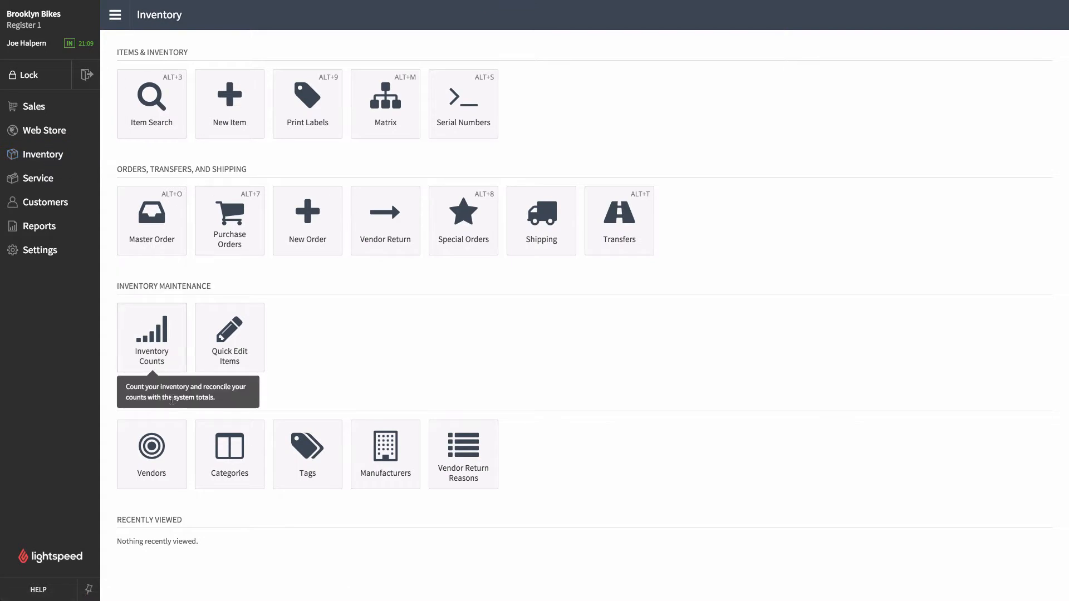
click(151, 455)
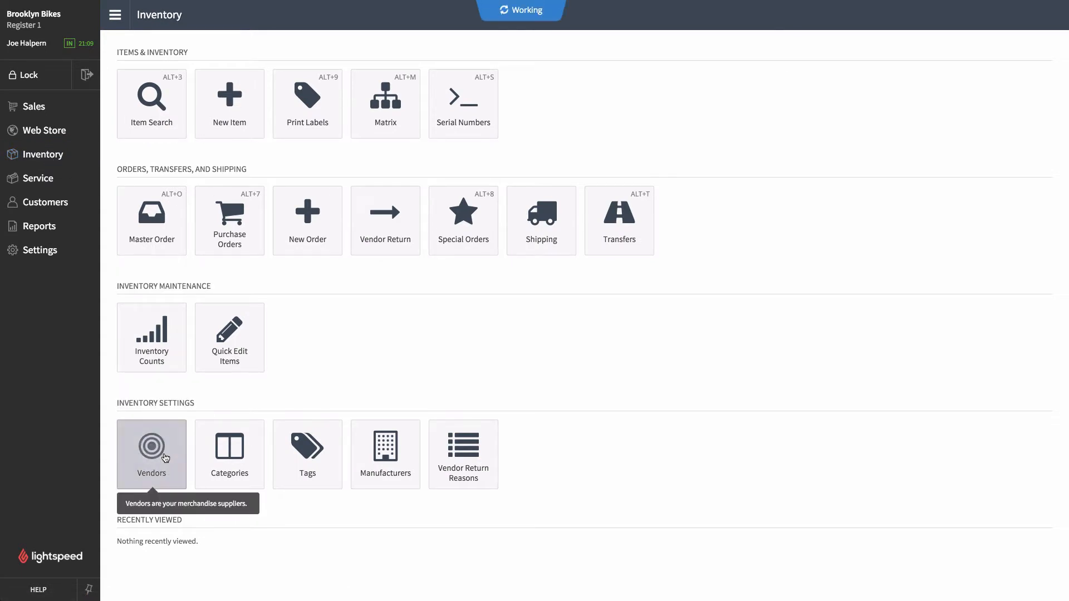
Step: Load the Vendors listing of 405 vendor records with their catalogs
click(151, 455)
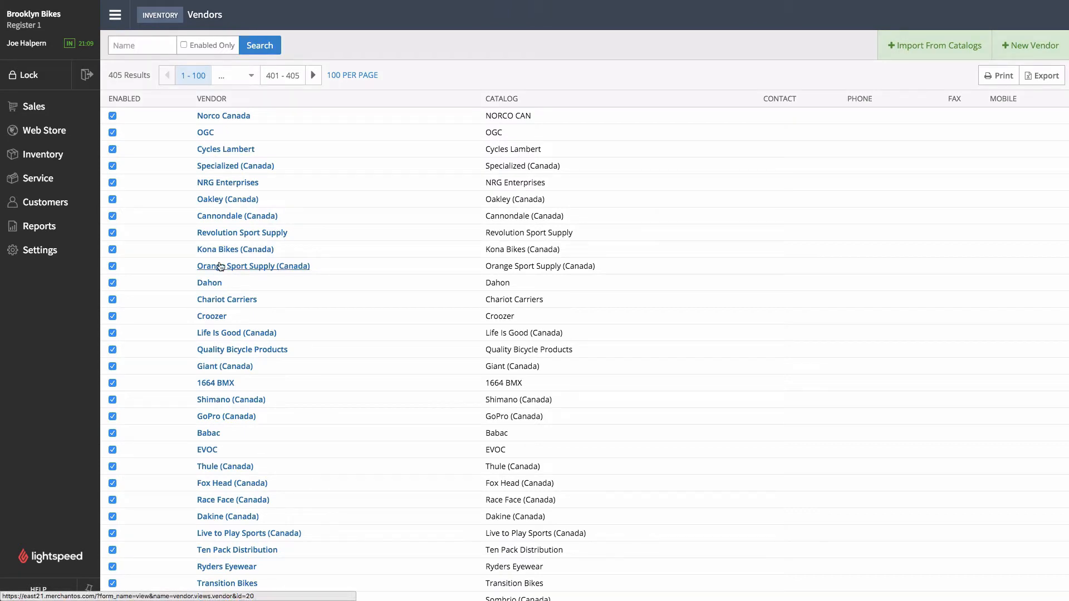
mouse_move(223, 116)
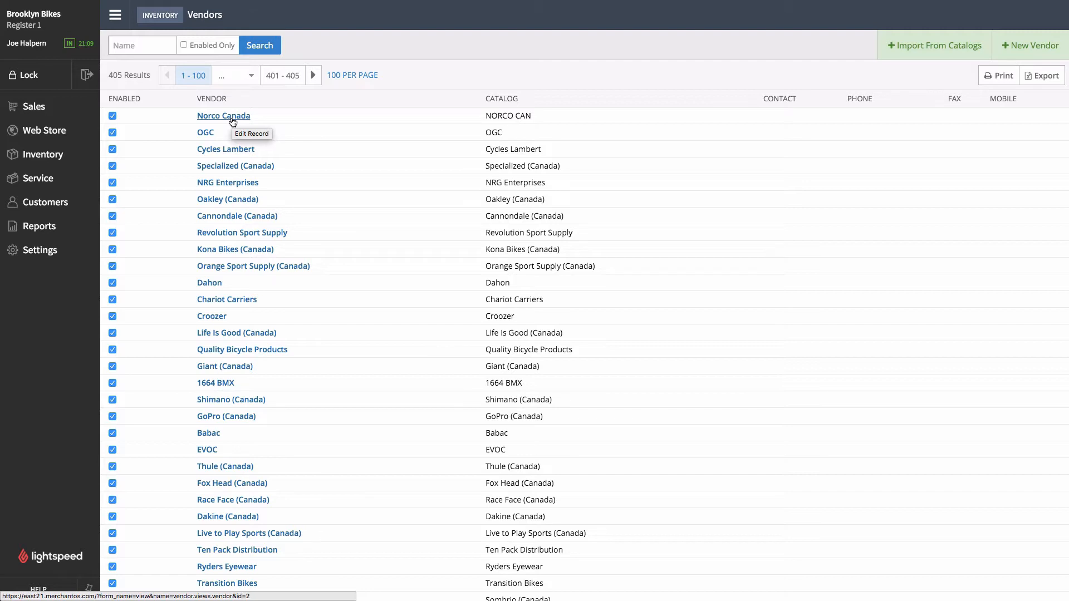
mouse_move(808, 62)
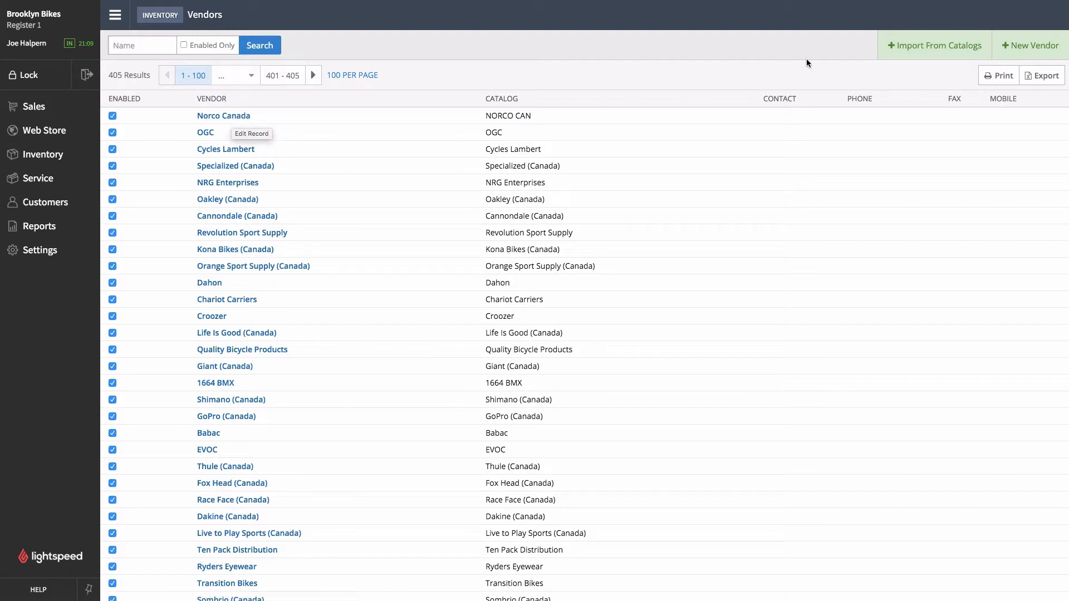
mouse_move(1031, 45)
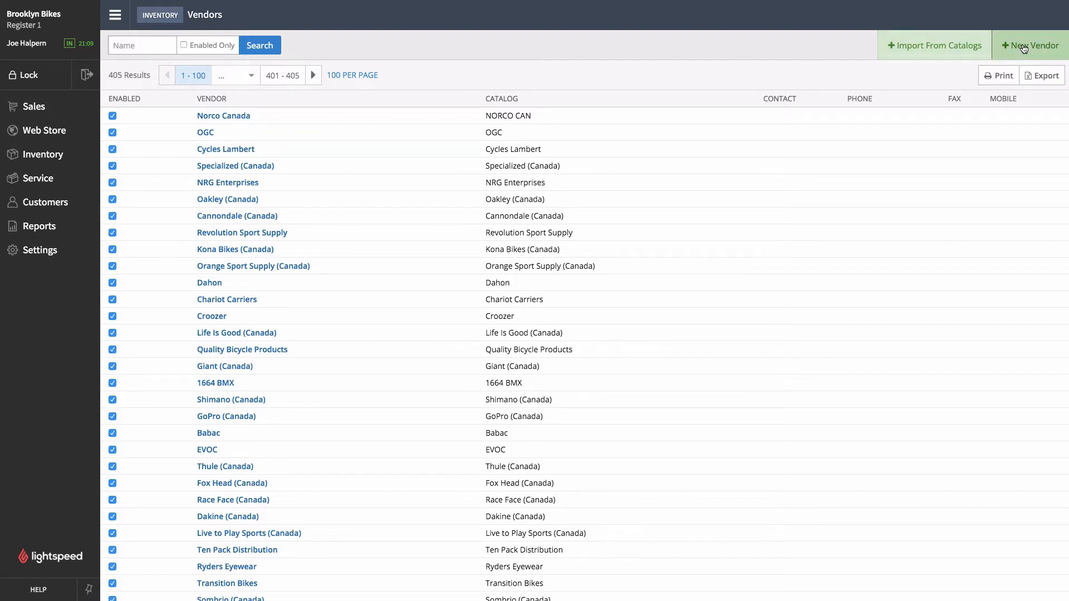
mouse_move(1033, 45)
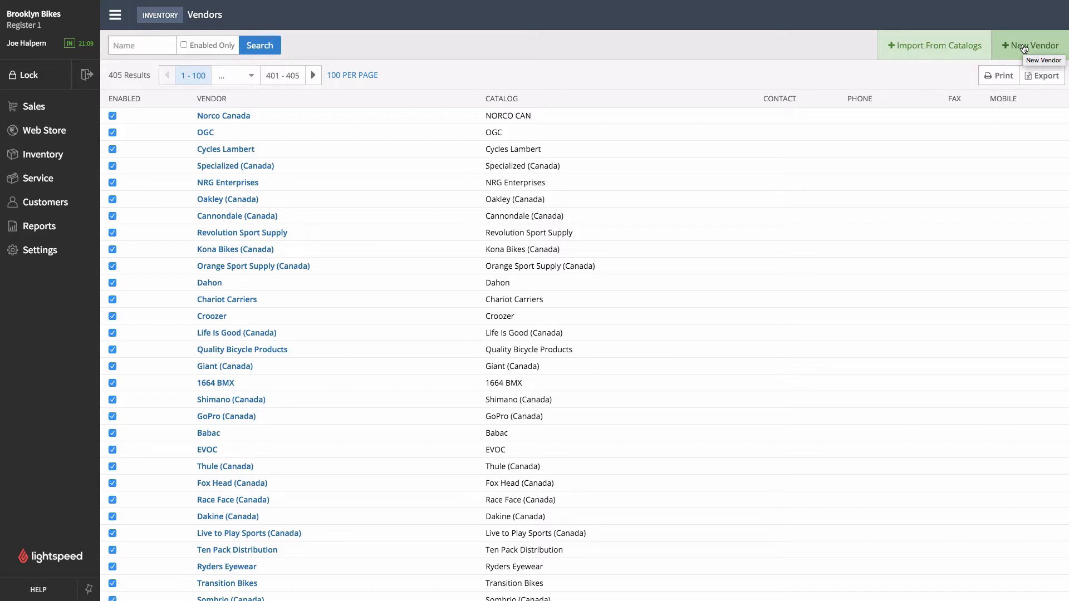
Step: Create a new vendor named 'ABC inc' with account number 4567890
click(1030, 45)
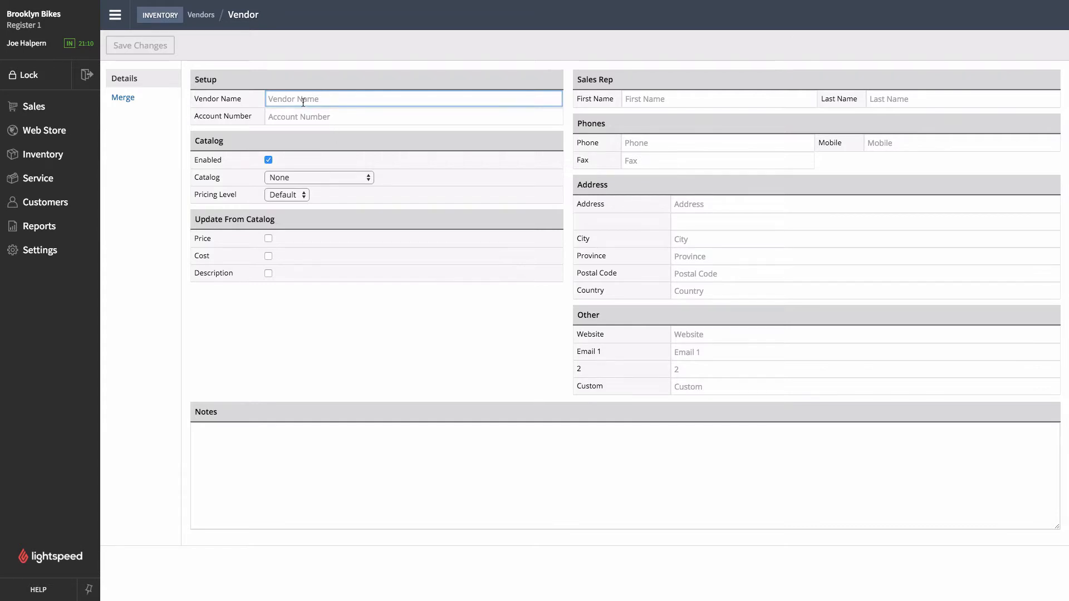
text(ABC inc)
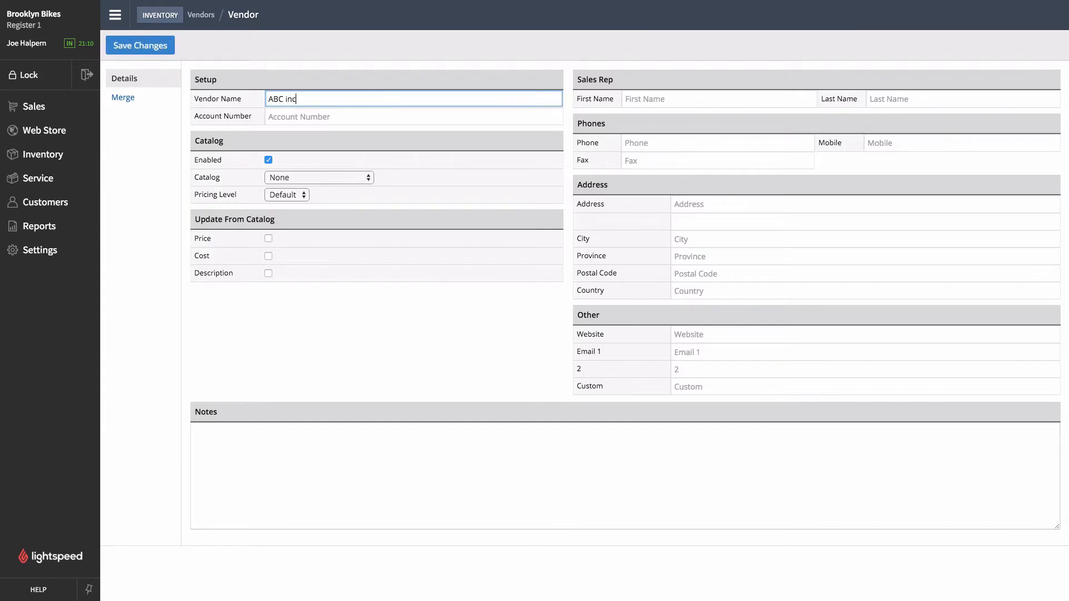
click(413, 116)
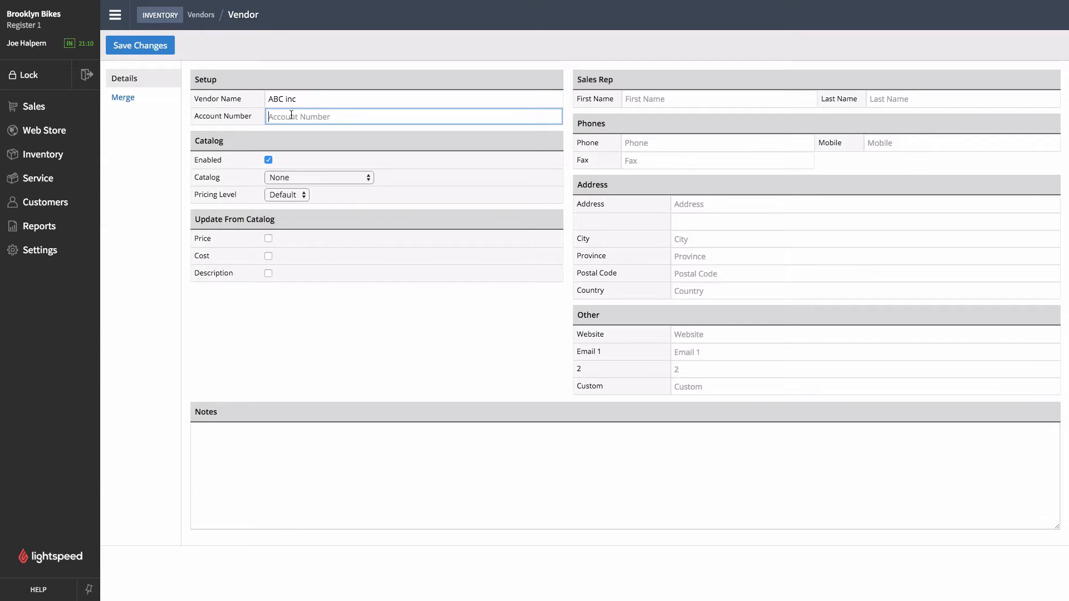
text(4567890)
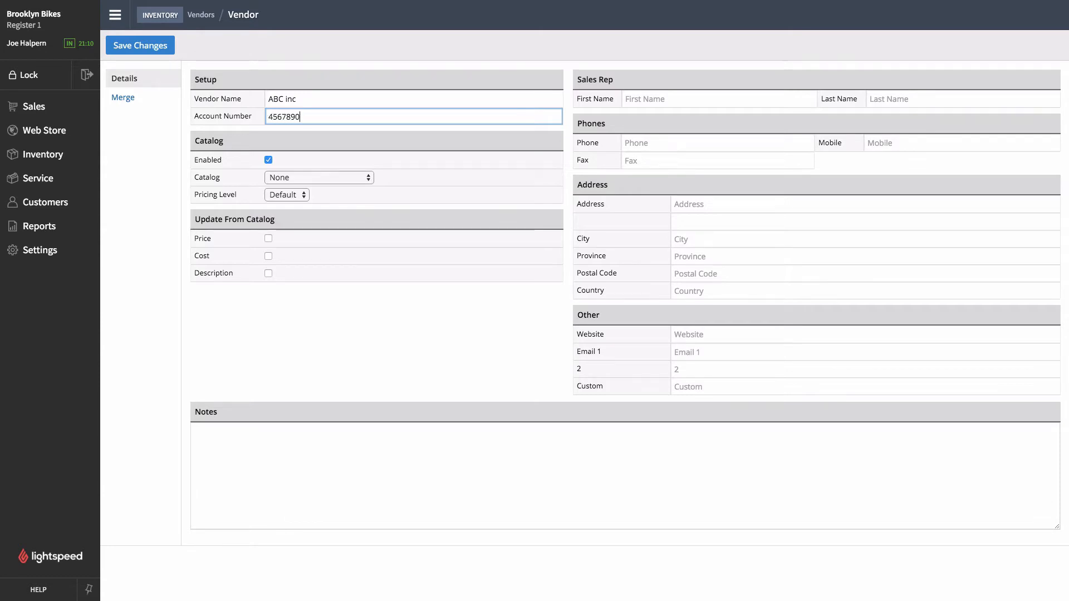
click(718, 98)
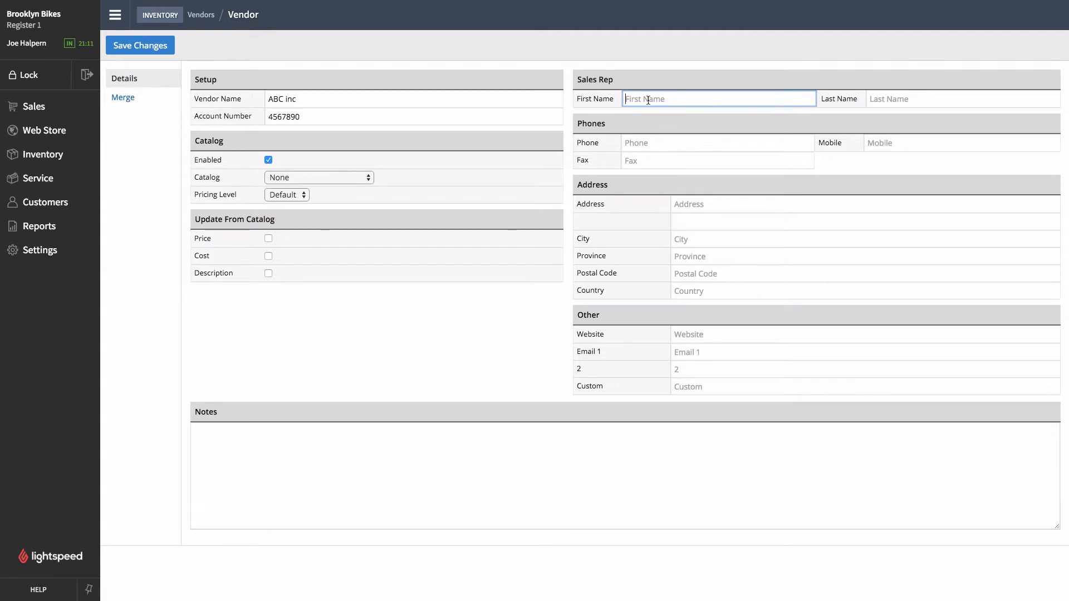
text(Zach)
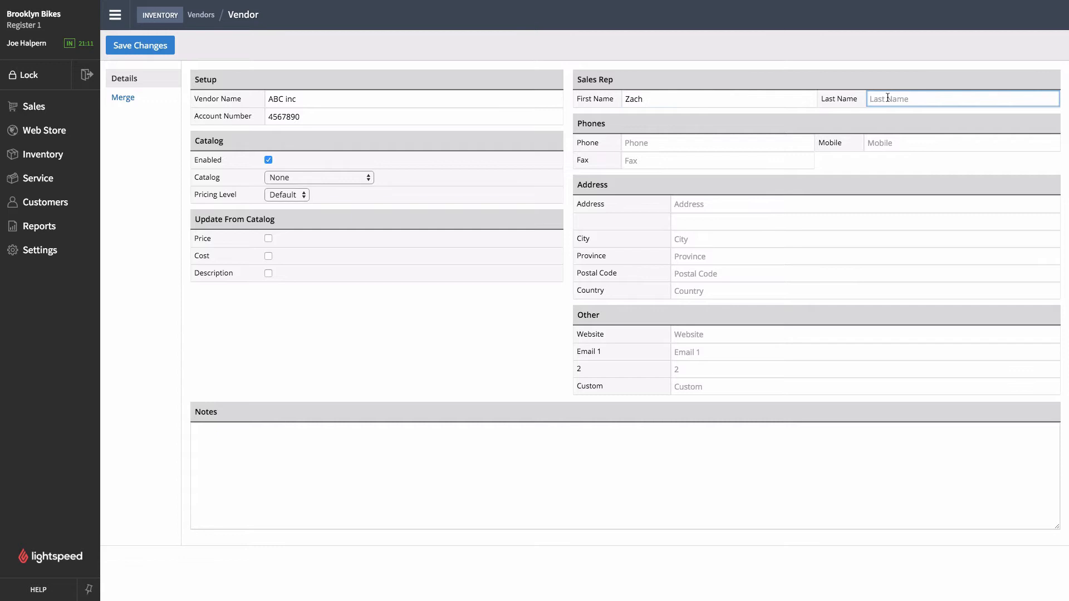
text(Hayes)
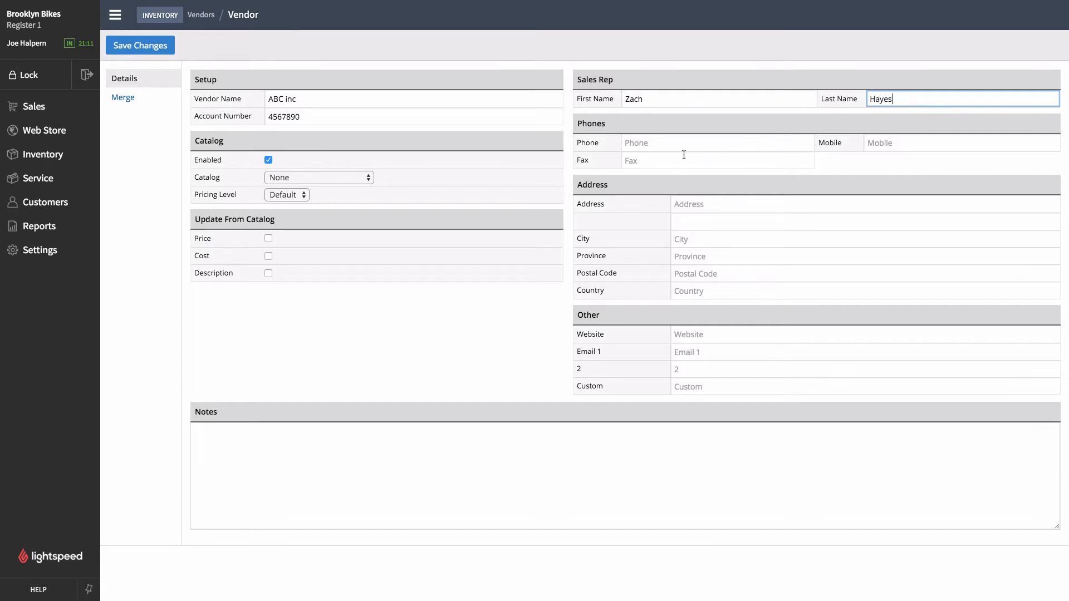
click(716, 143)
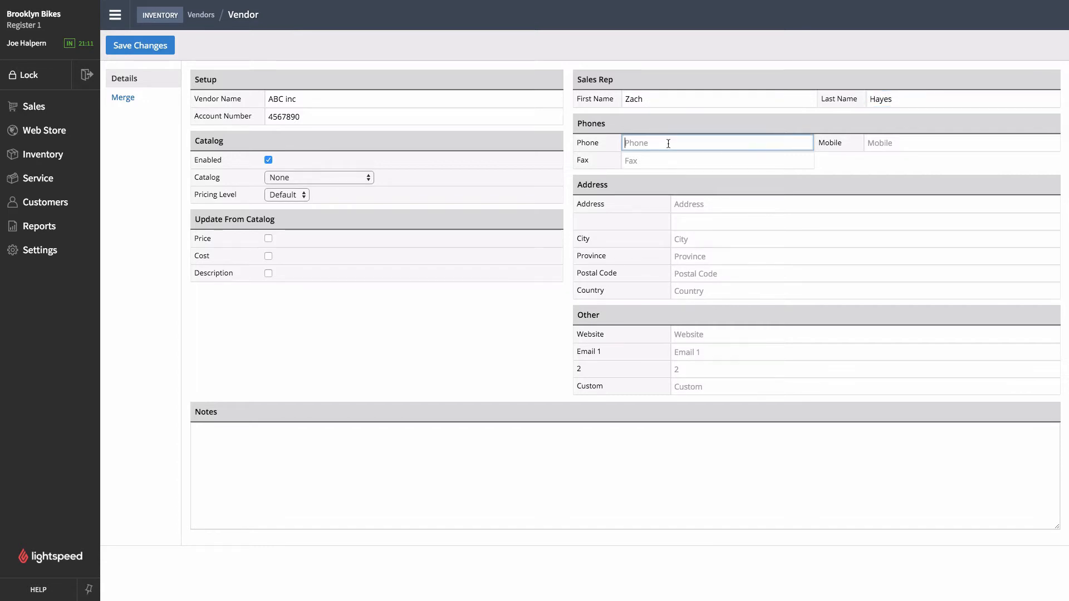
mouse_move(695, 198)
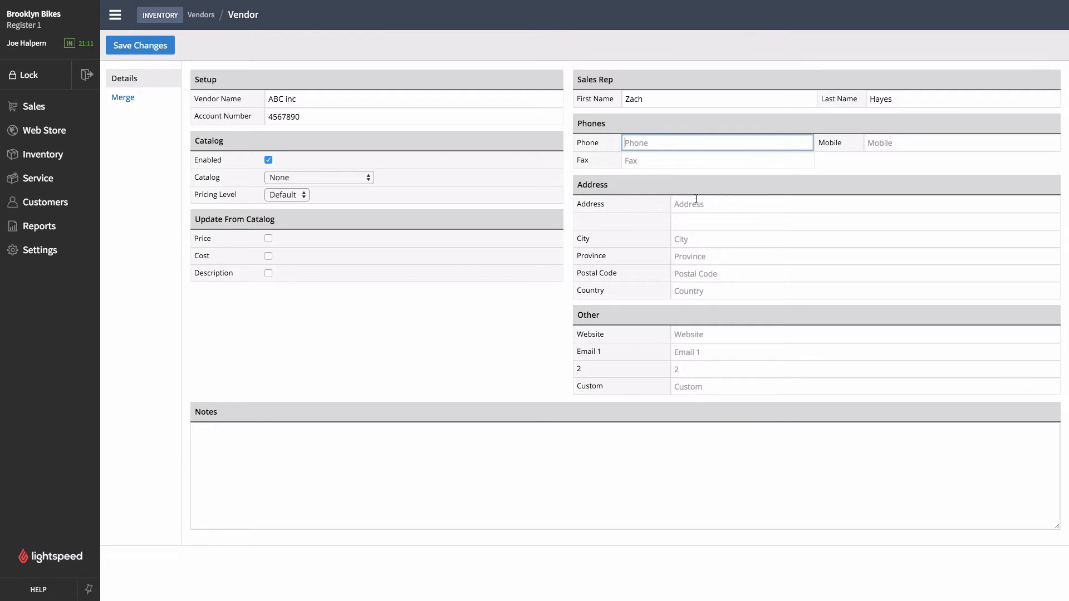
mouse_move(410, 244)
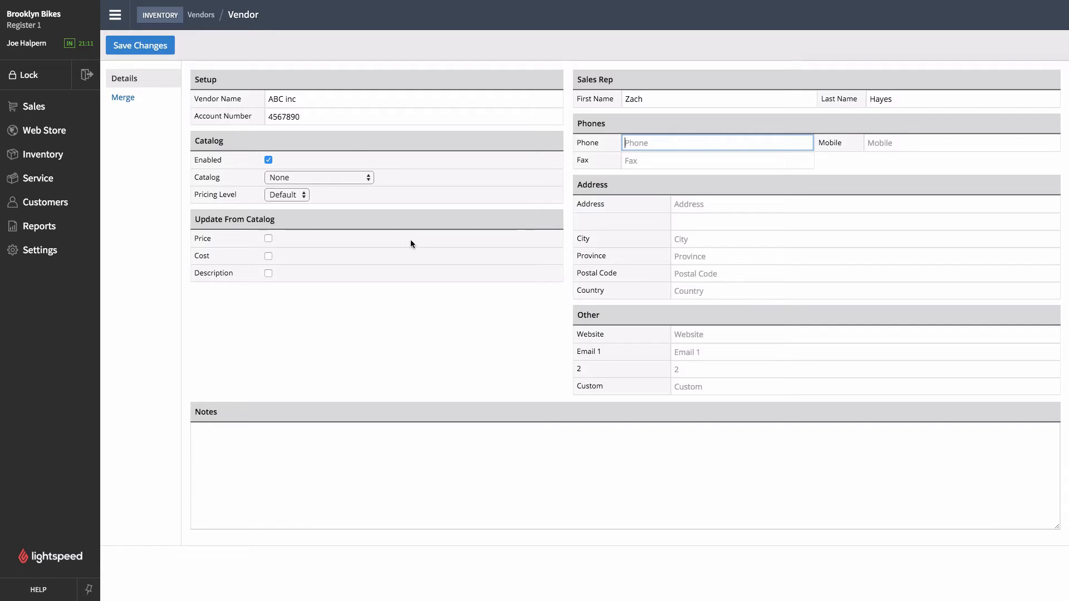
mouse_move(303, 182)
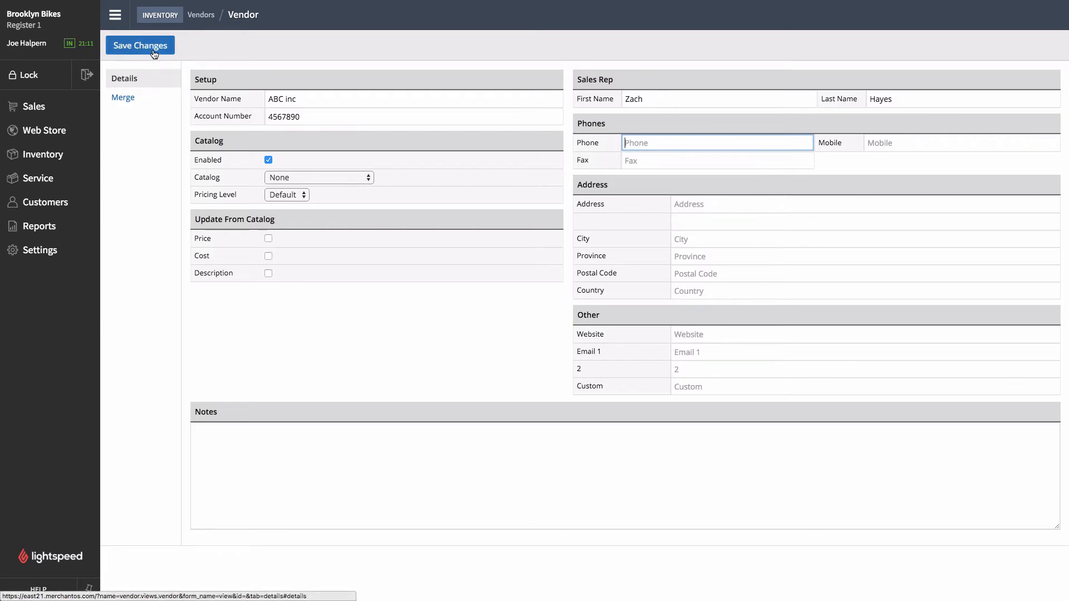
Step: Save ABC inc, then search vendors for 'quality' and open Quality Bicycle Products
click(140, 45)
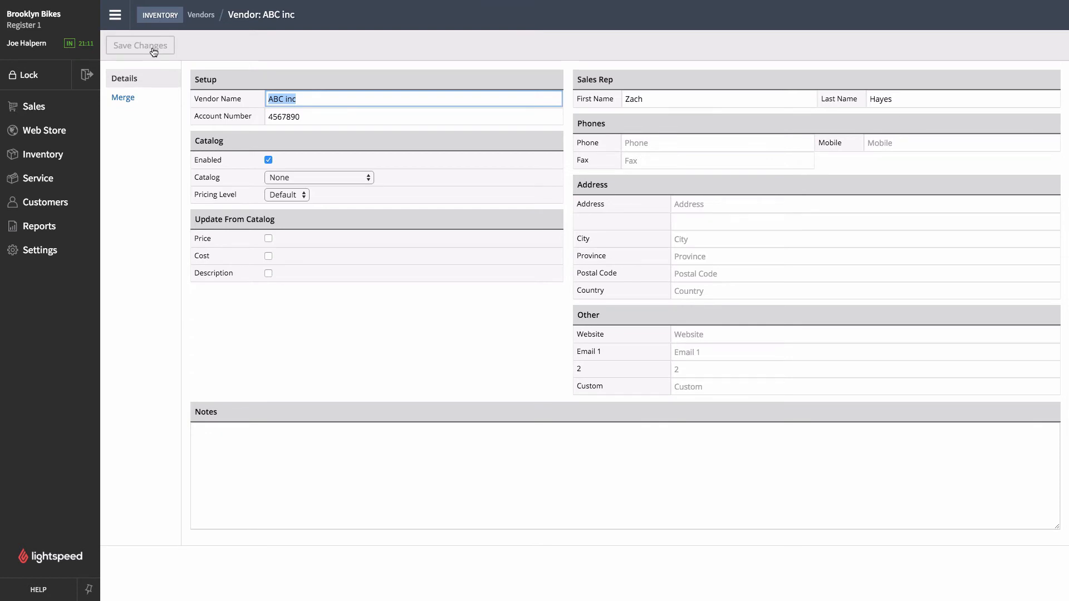
click(139, 45)
text(qu)
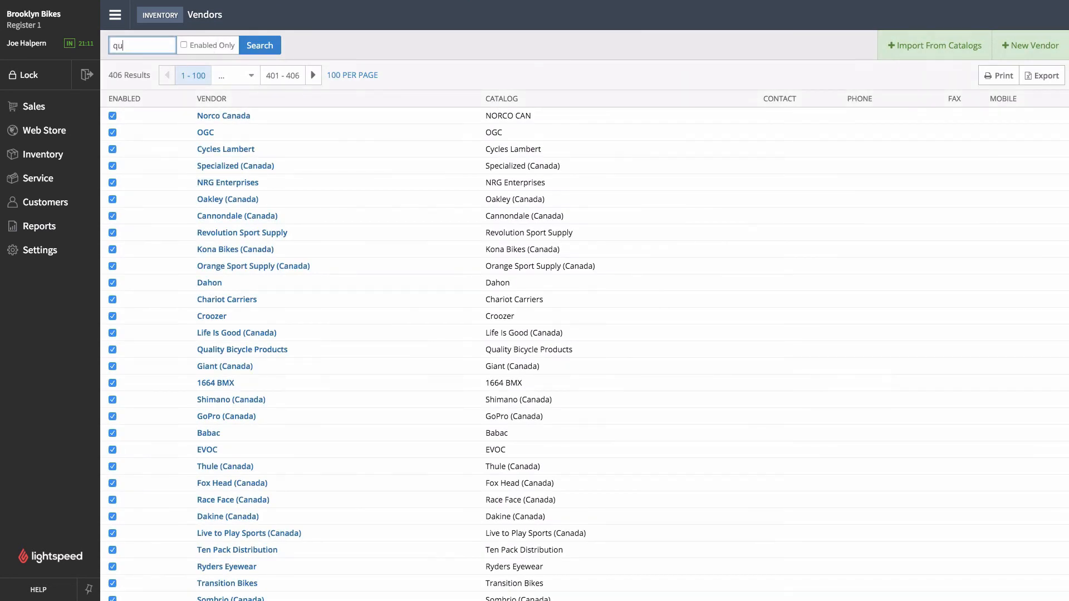
click(259, 45)
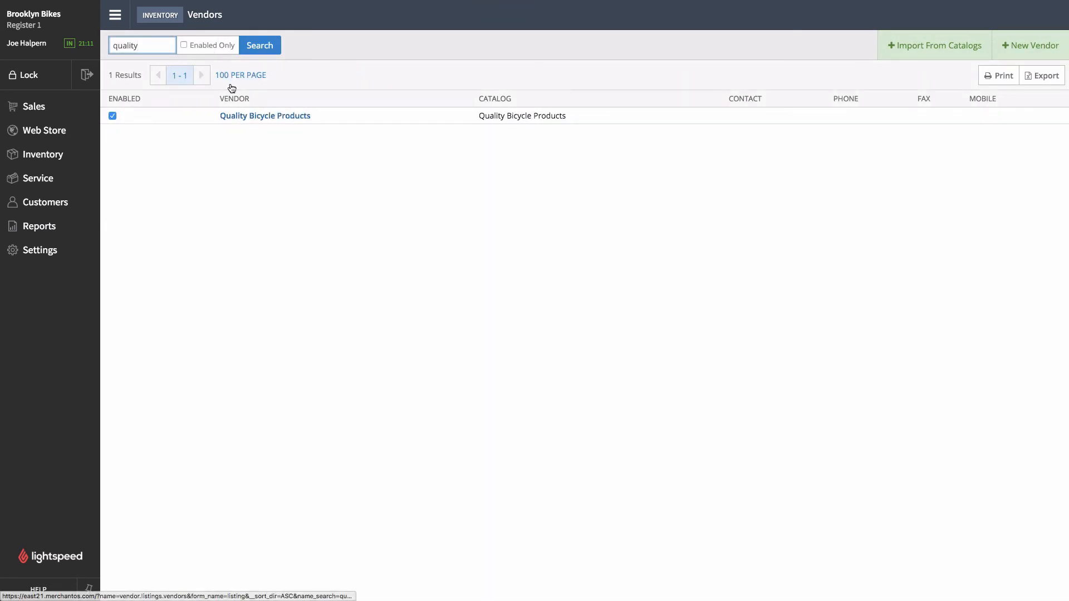
click(265, 116)
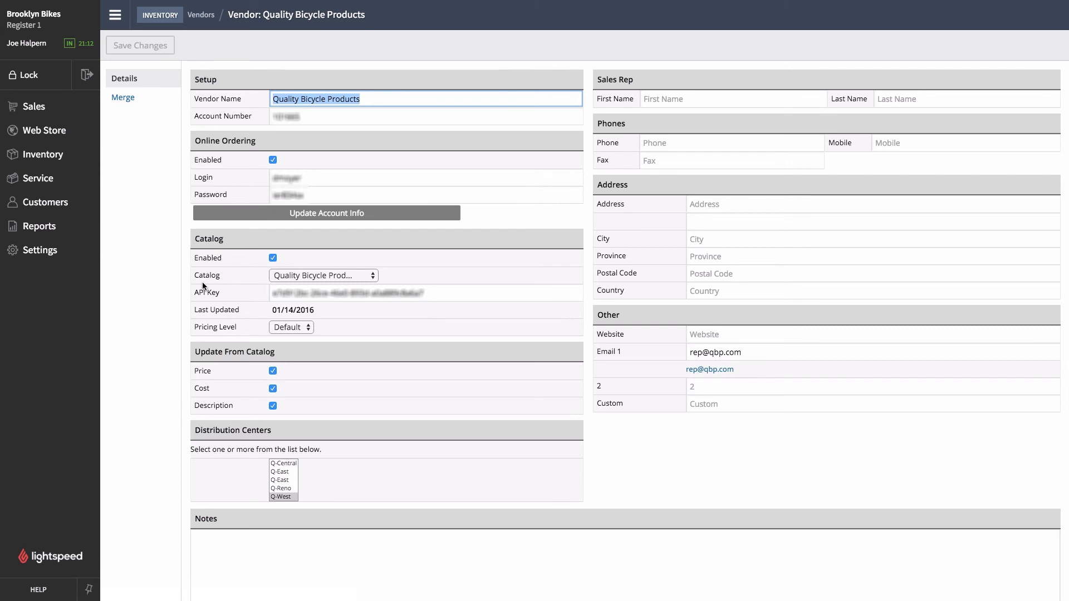
mouse_move(203, 368)
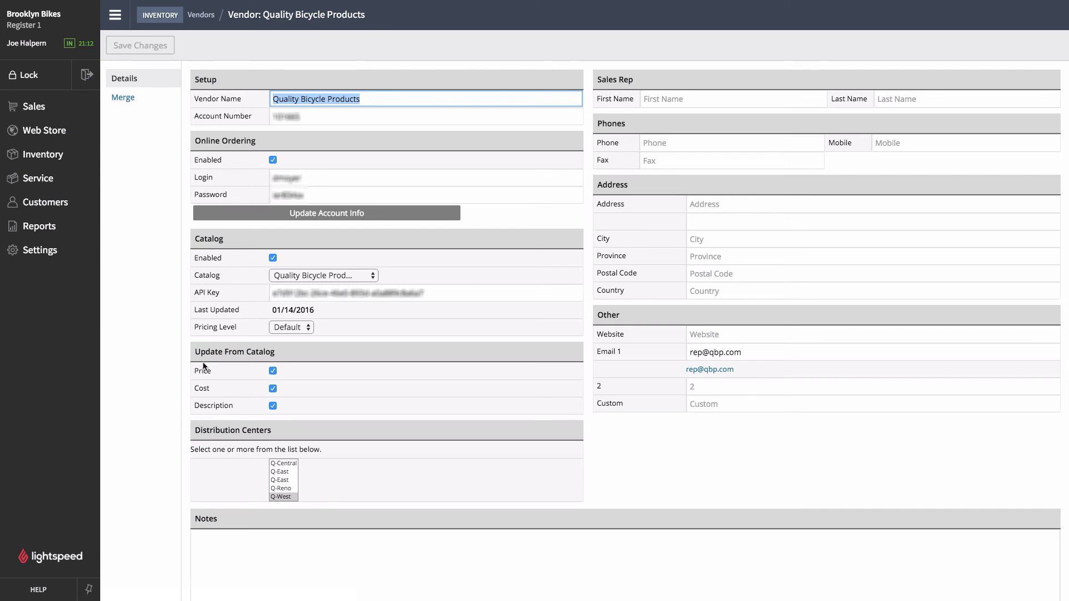